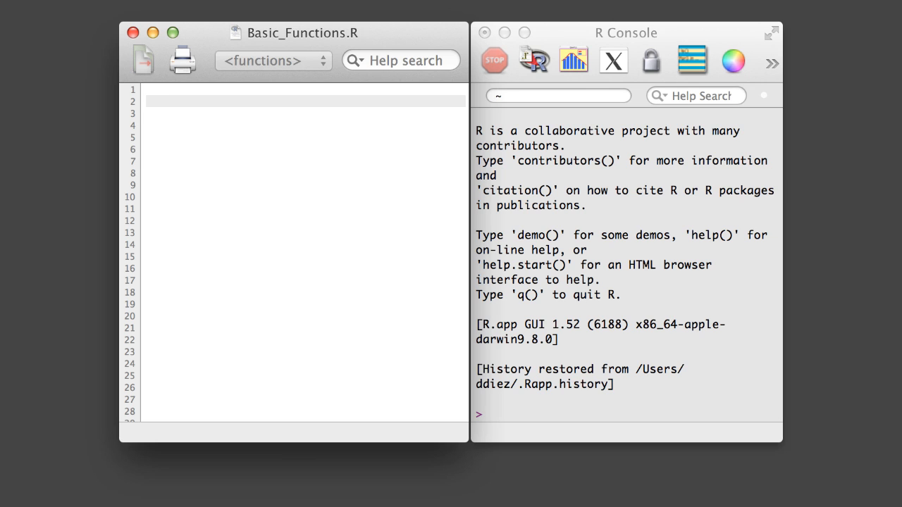
Add d <- rpois(25, 8) and d to the script and run them
left_click(146, 101)
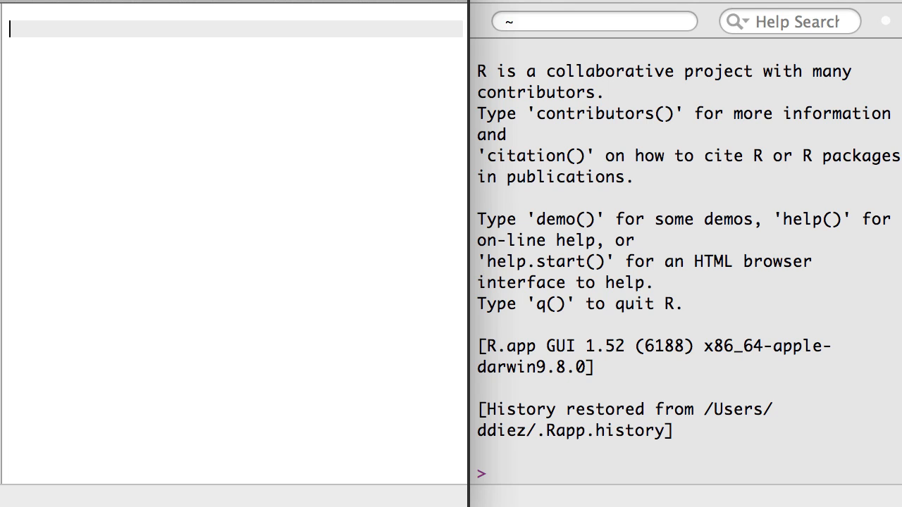
type("d <- r")
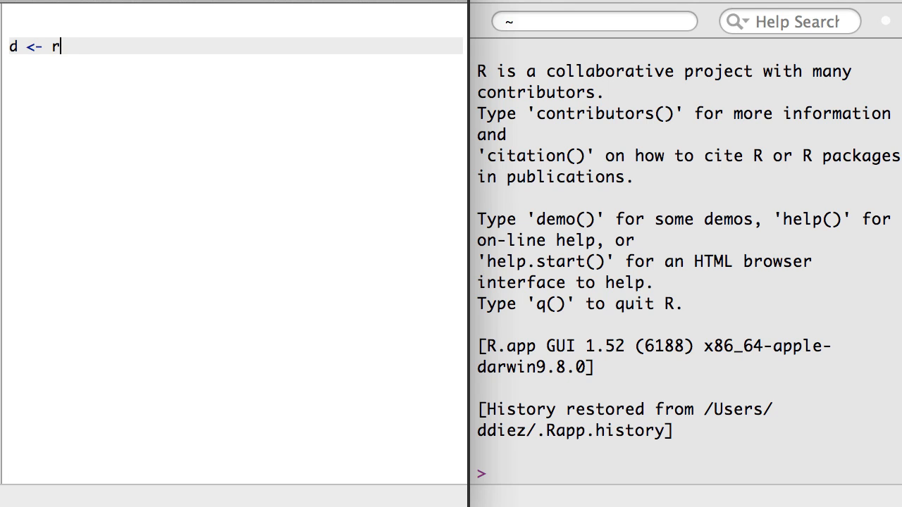
type("pois(25, 8")
type("d")
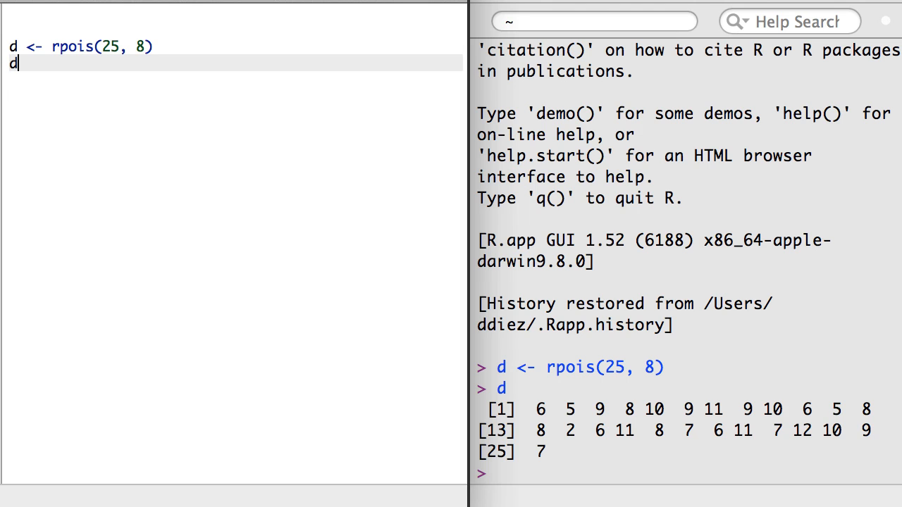
Add set.seed(100) above the rpois line and rerun the script
type("set.see")
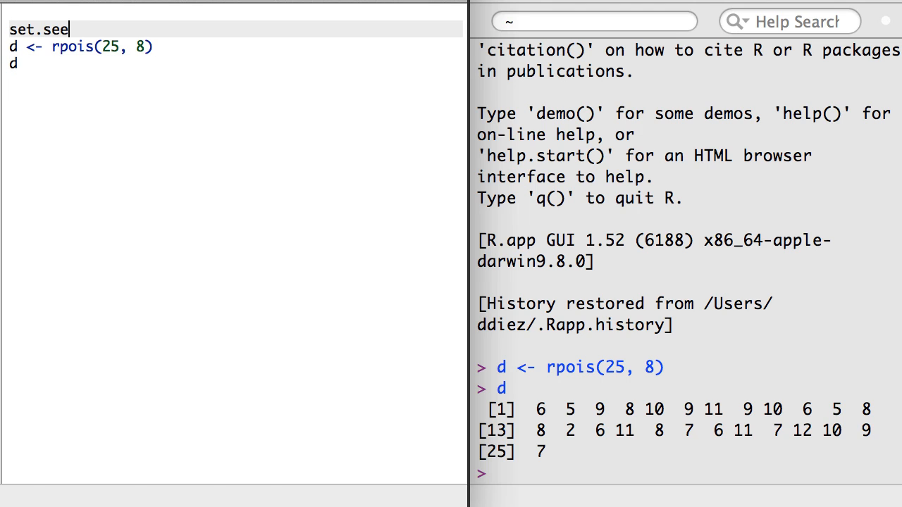
type("d(100")
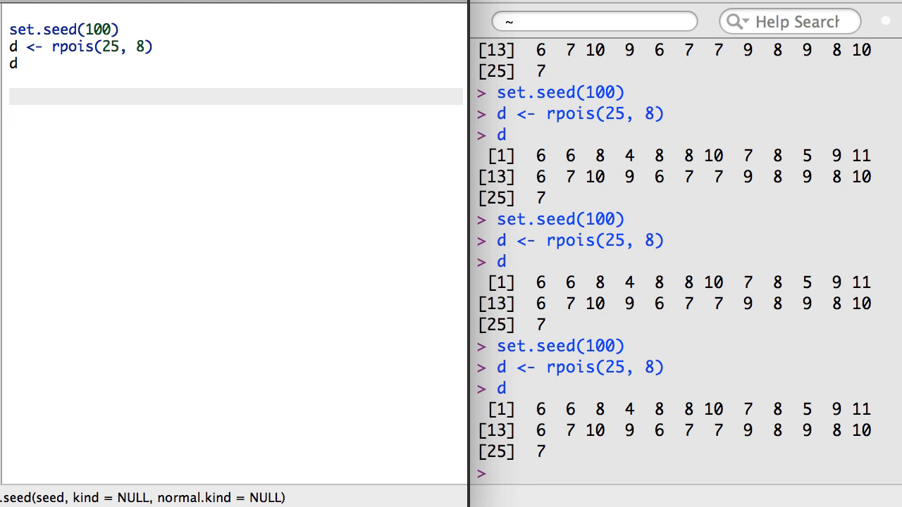
Write the skeleton GetMeanAndSE <- function(x) { } below the seeded code
type("G")
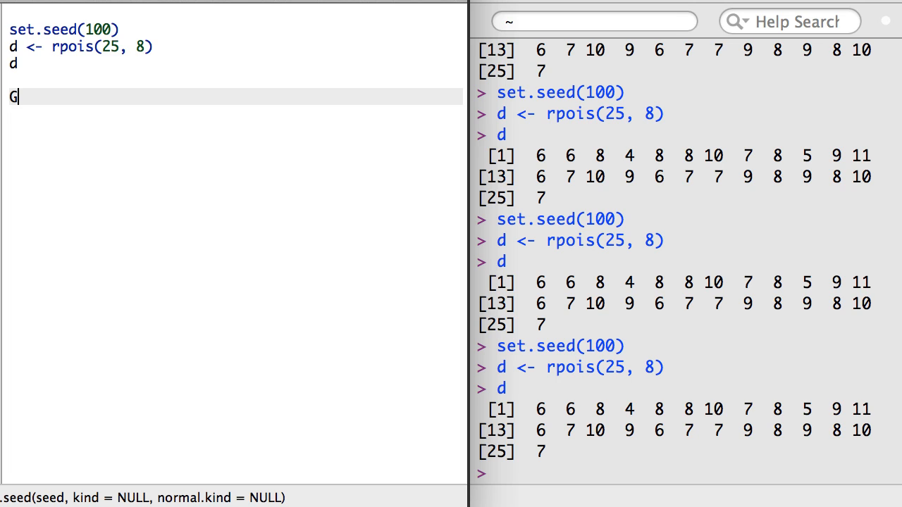
type("etMeanAnd")
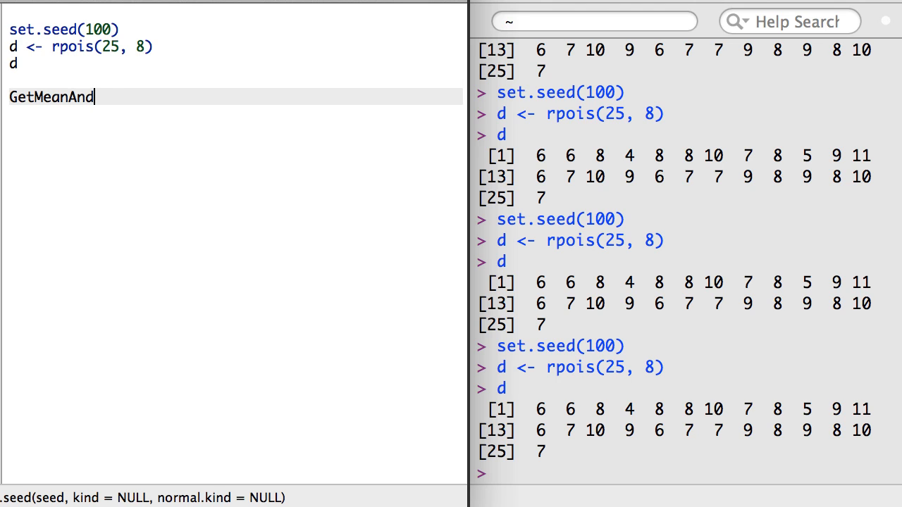
type("SE <- function(")
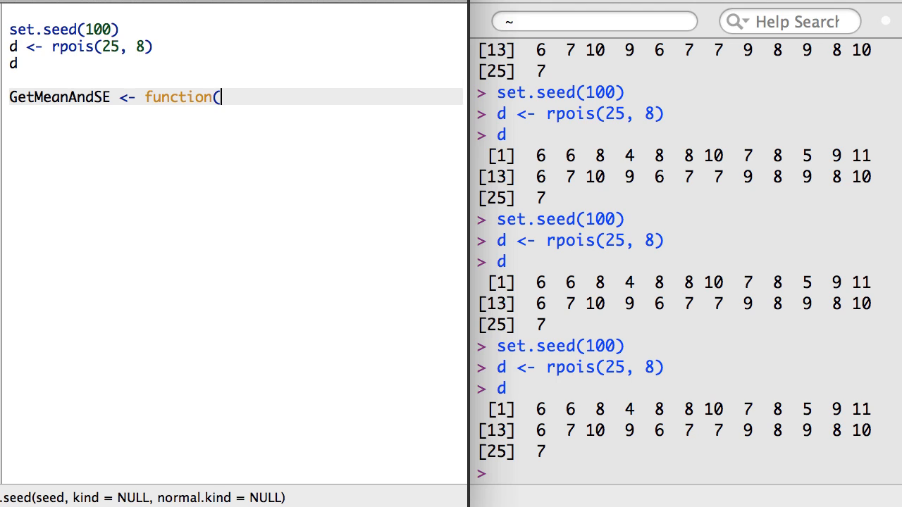
type("x)")
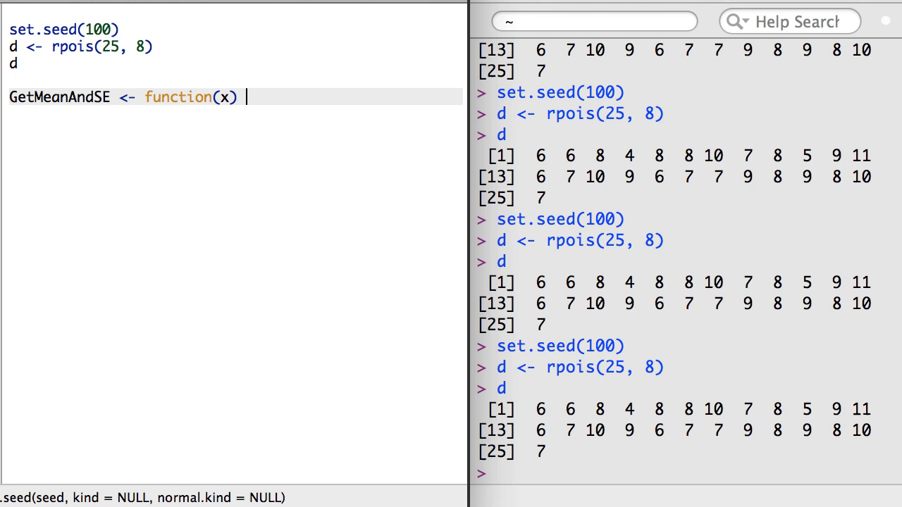
type("{")
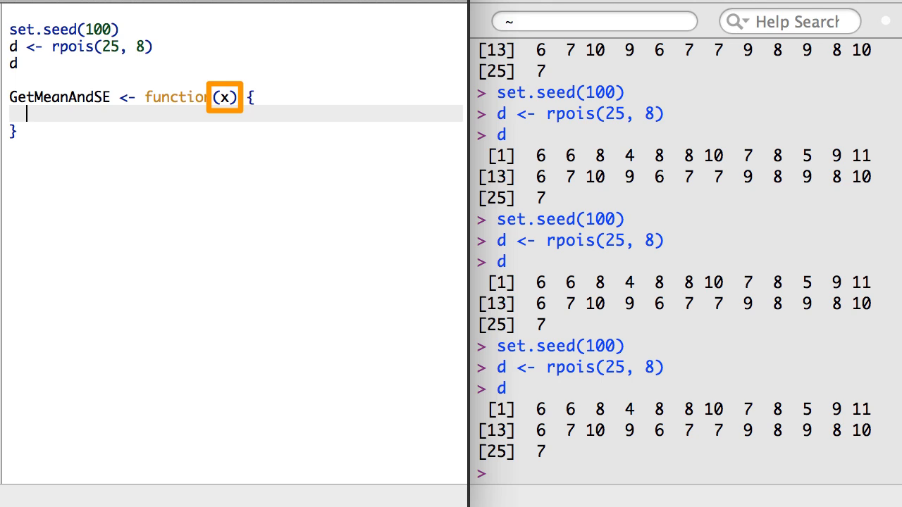
Compute m <- mean(x), n <- length(x), SE <- sd(x)/sqrt(n) in the body and run it
type("m")
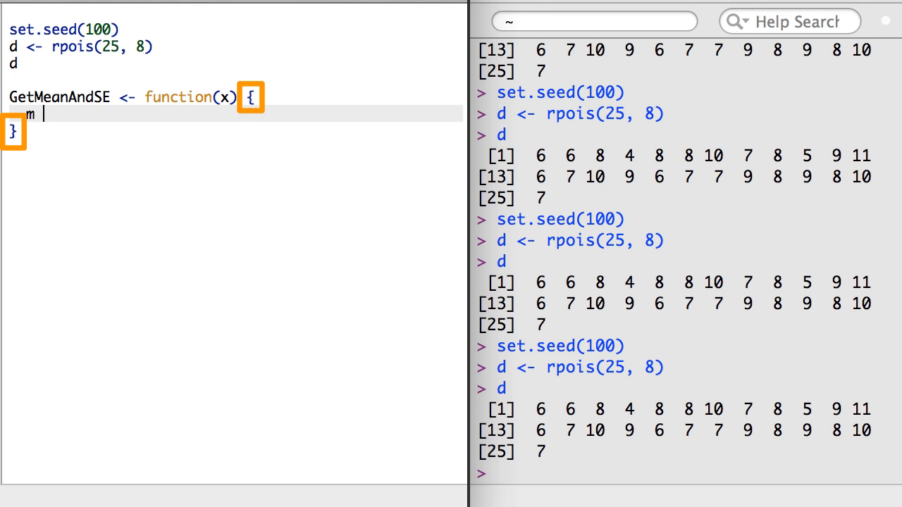
type("<- mean(x)")
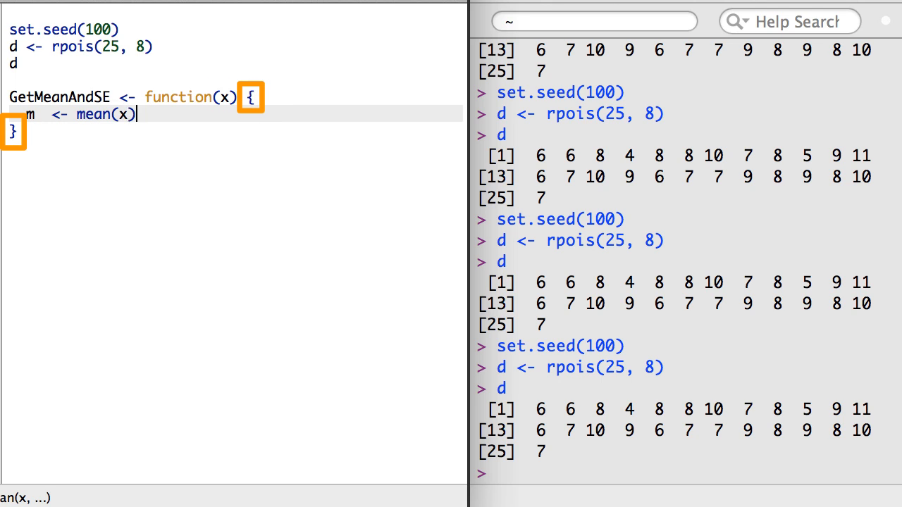
type("n  <- length")
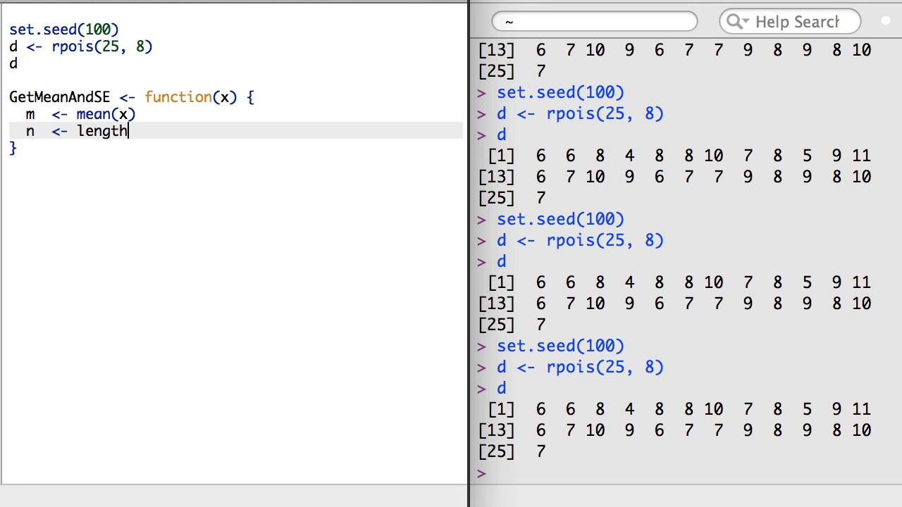
type("(x)")
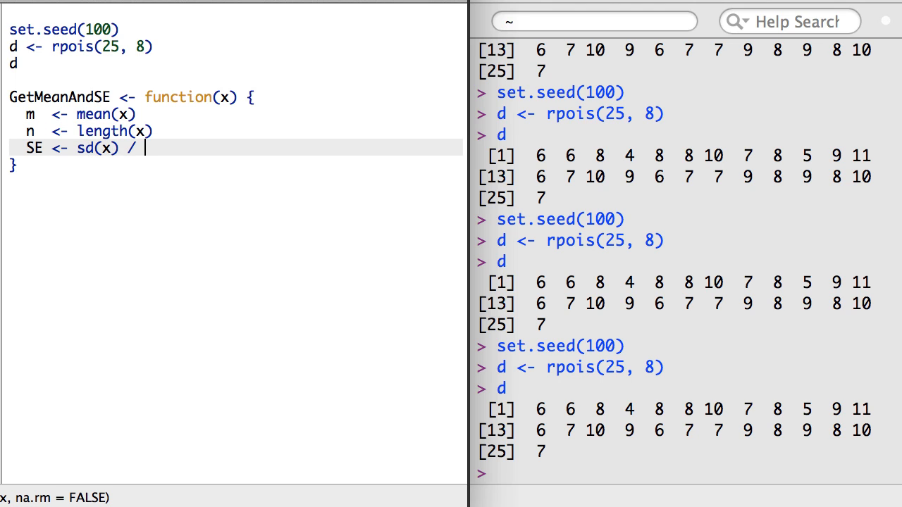
type("sqrt(n")
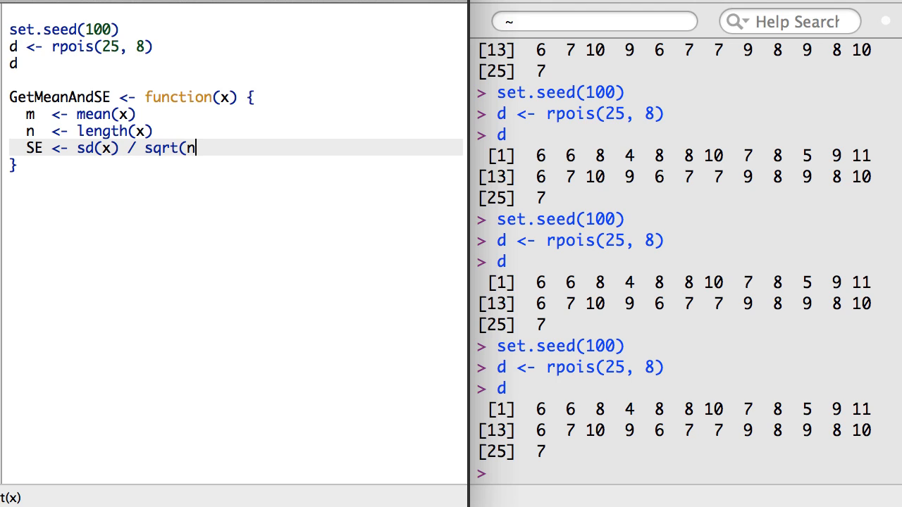
type(")")
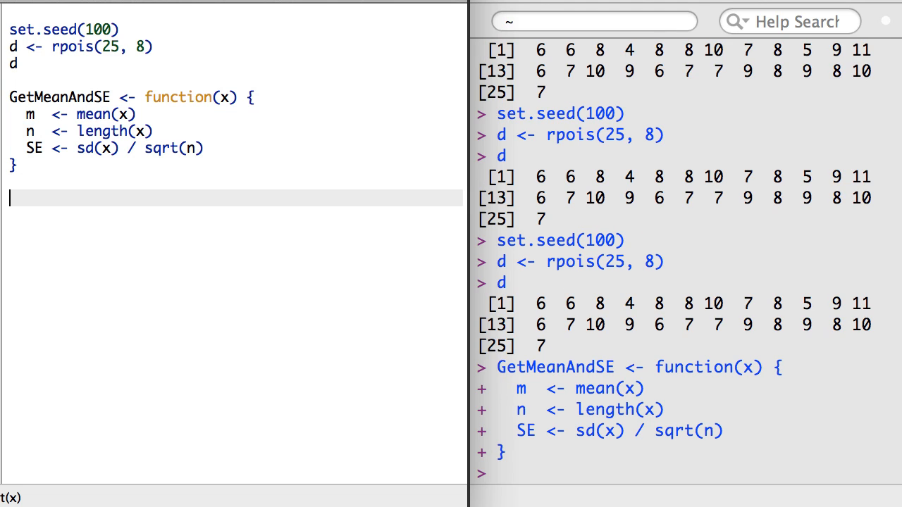
Run GetMeanAndSE(d) and end the function body with return(c(m, SE))
type("GetM")
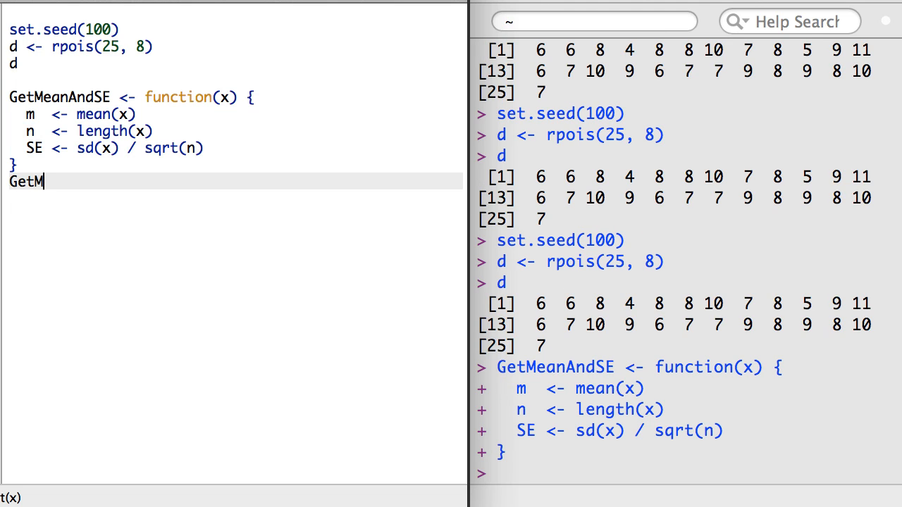
type("eanAndSE(d")
type("return(c")
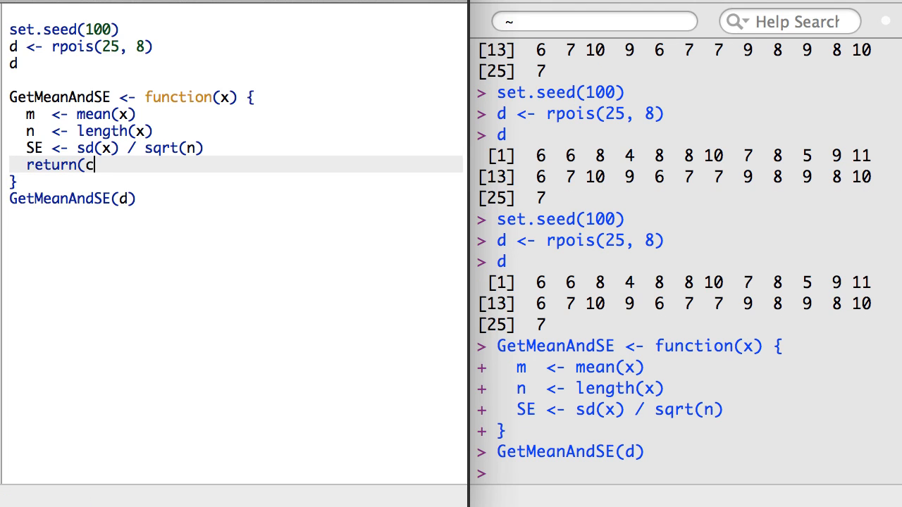
type("m, SE))")
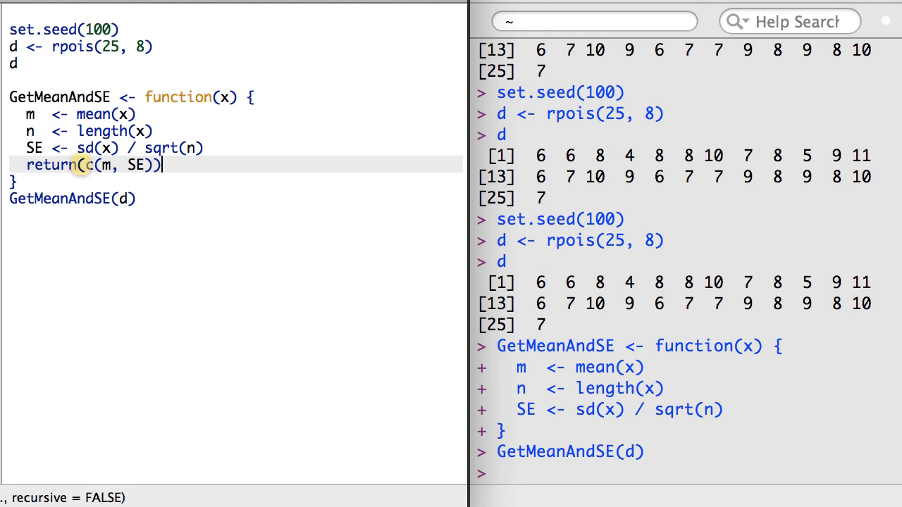